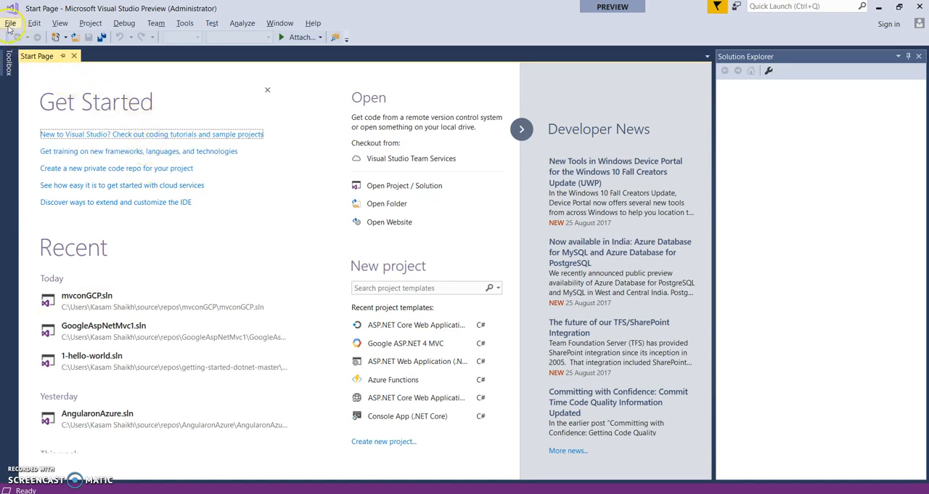
# Start a new ASP.NET Core Web Application project named Reactjsapp from the File menu
pyautogui.click(10, 23)
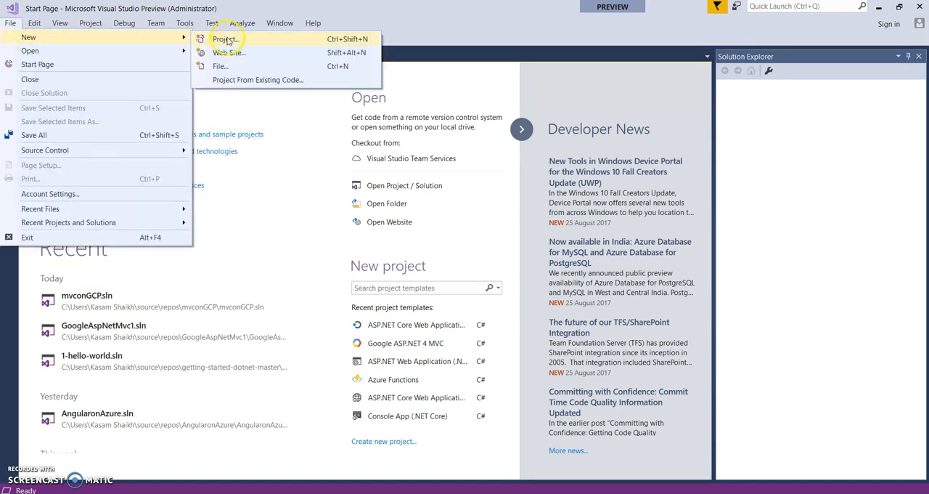
pyautogui.click(226, 40)
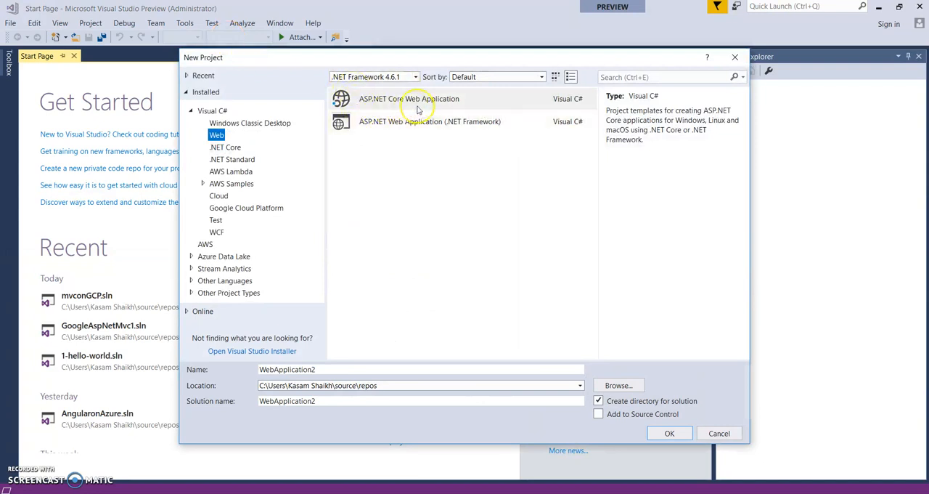
pyautogui.click(410, 99)
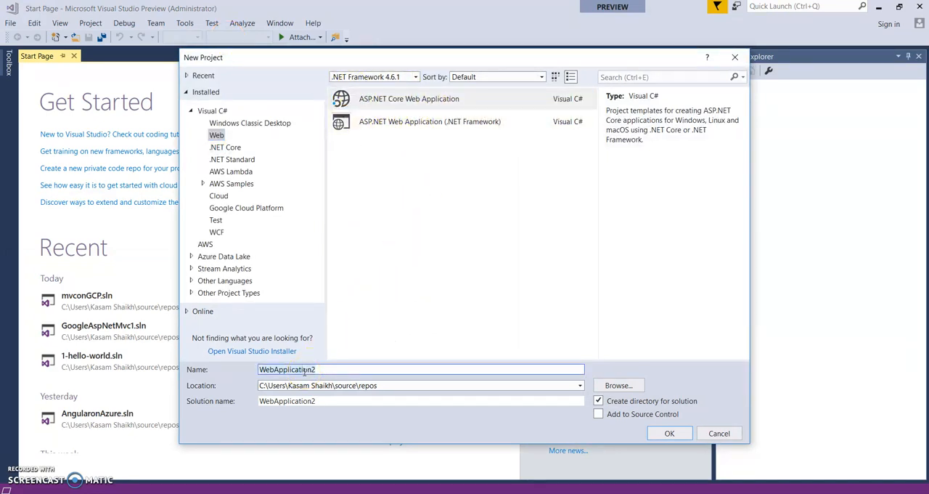
pyautogui.write('React')
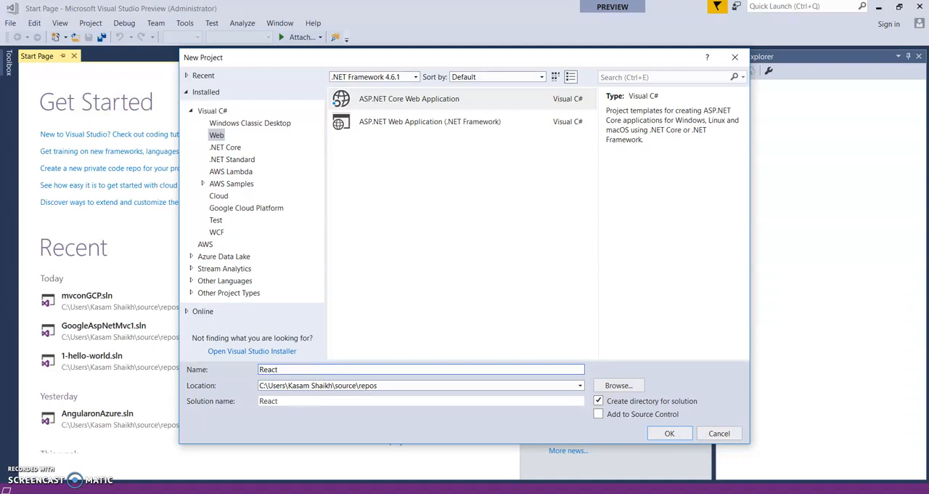
pyautogui.write('js')
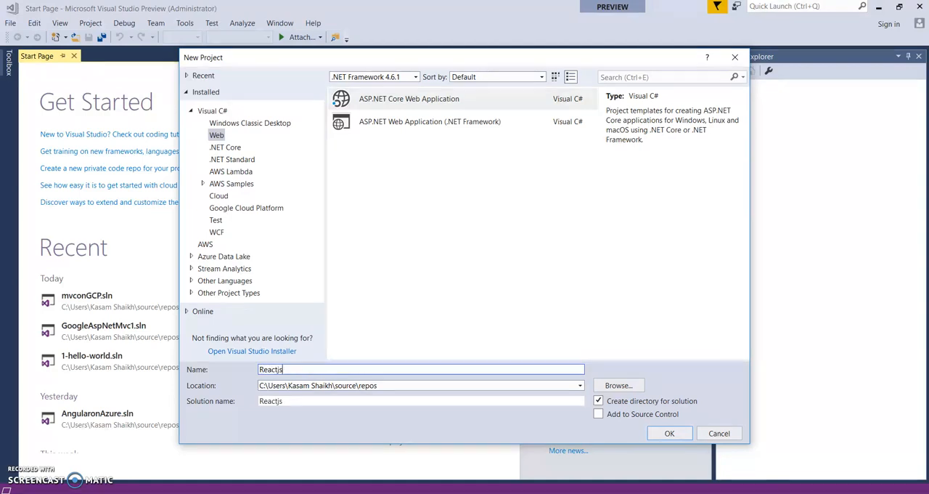
pyautogui.write('app')
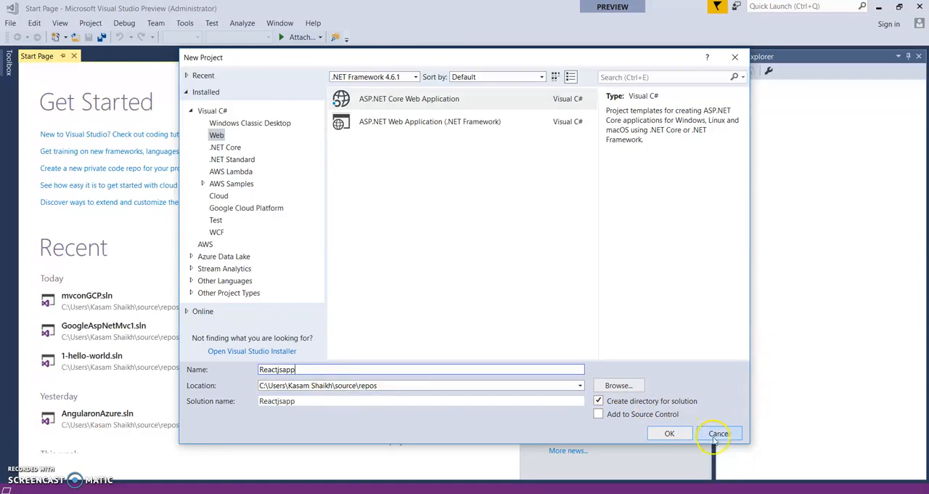
# Confirm the project and create it from the React.js template
pyautogui.click(669, 433)
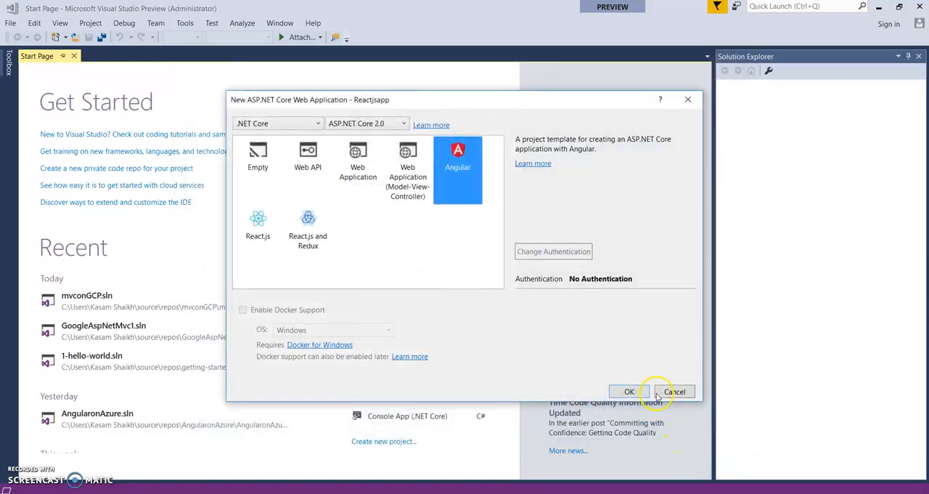
pyautogui.click(259, 227)
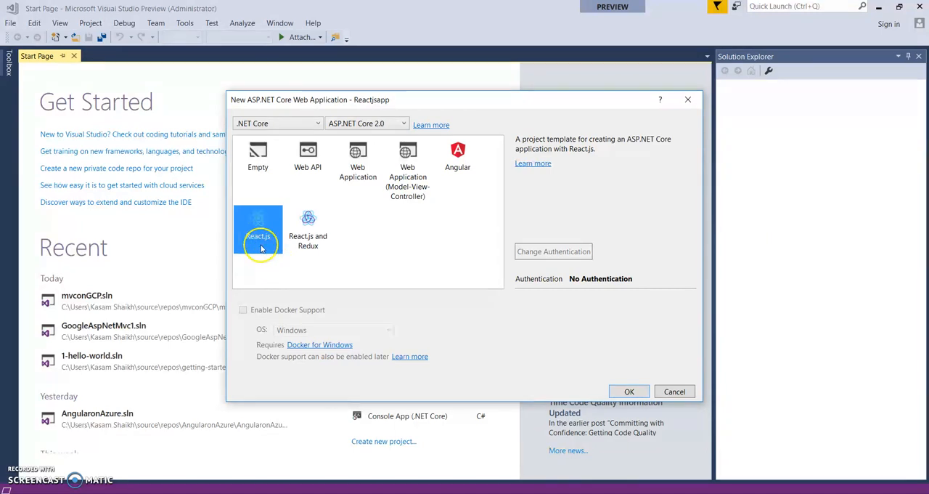
pyautogui.click(258, 230)
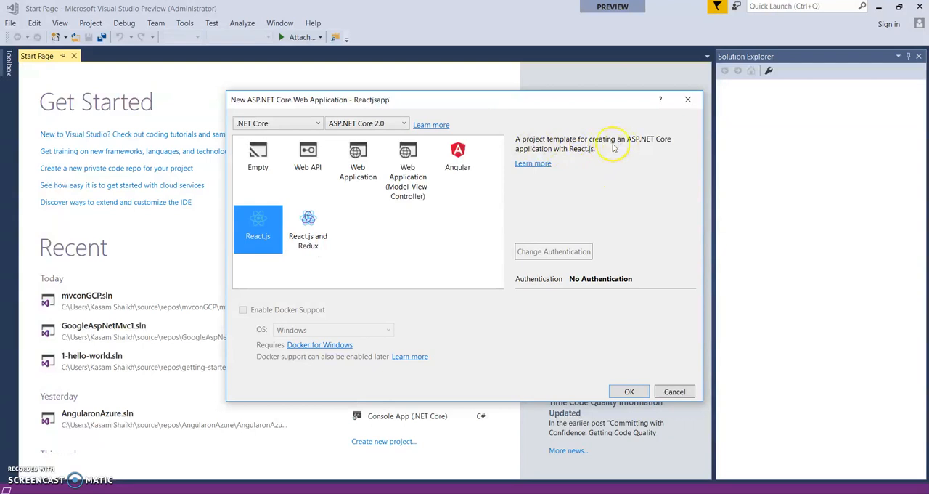
pyautogui.moveTo(442, 318)
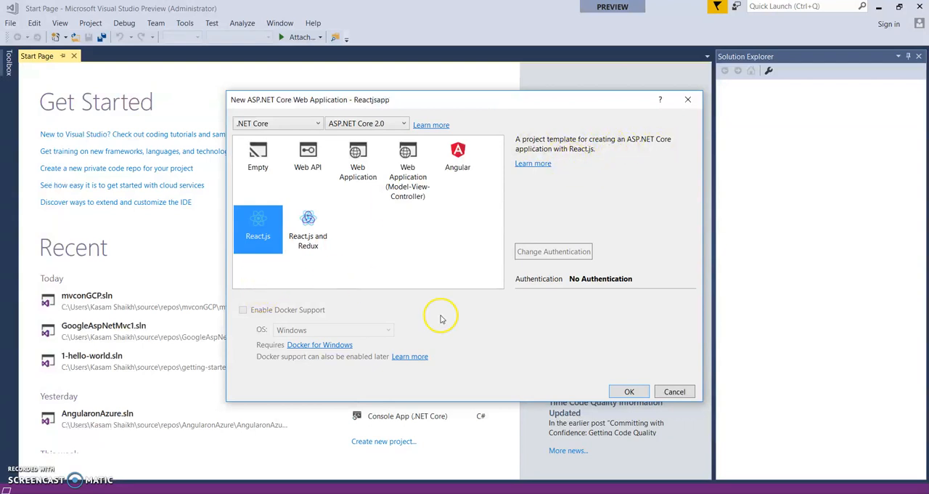
pyautogui.moveTo(542, 305)
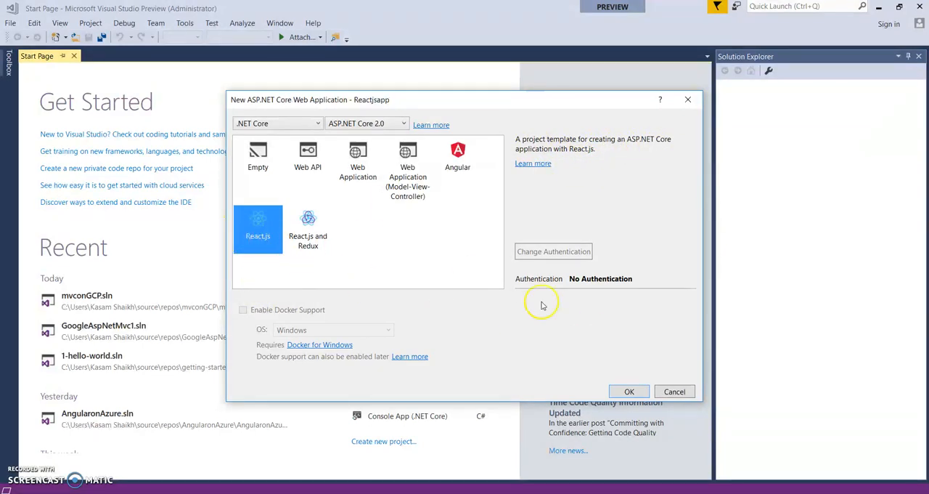
pyautogui.click(629, 392)
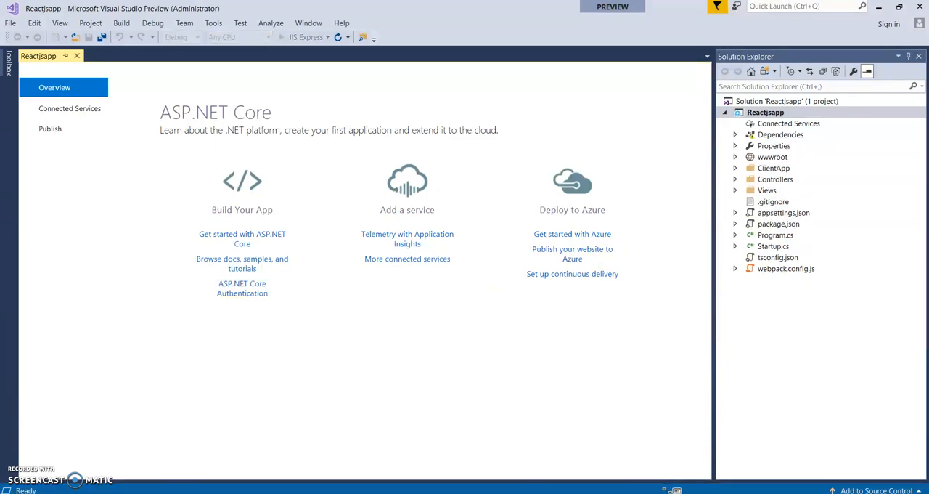
pyautogui.click(305, 37)
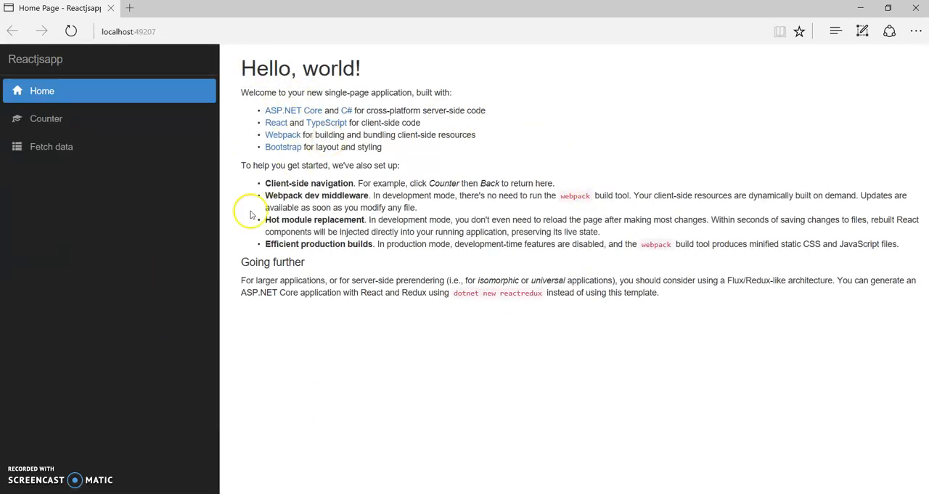
pyautogui.moveTo(520, 353)
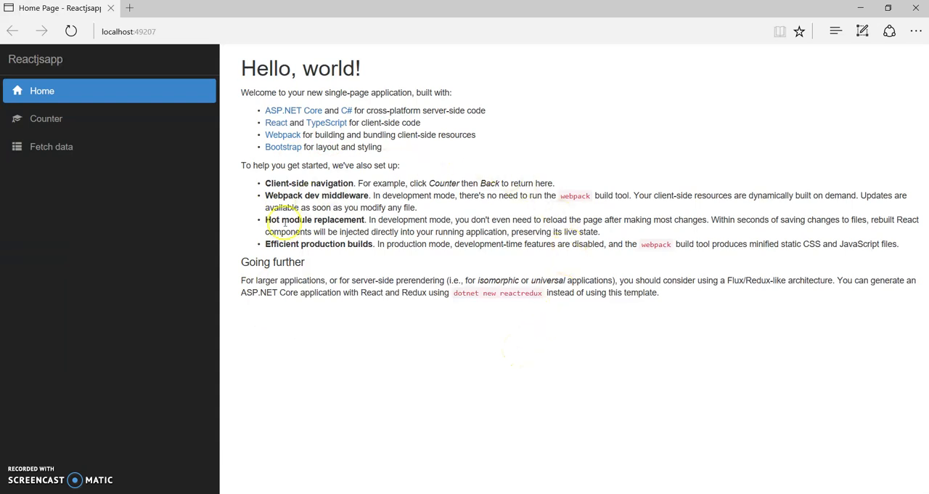
# Check the local app's Counter and Fetch data pages, then return to Home
pyautogui.click(46, 119)
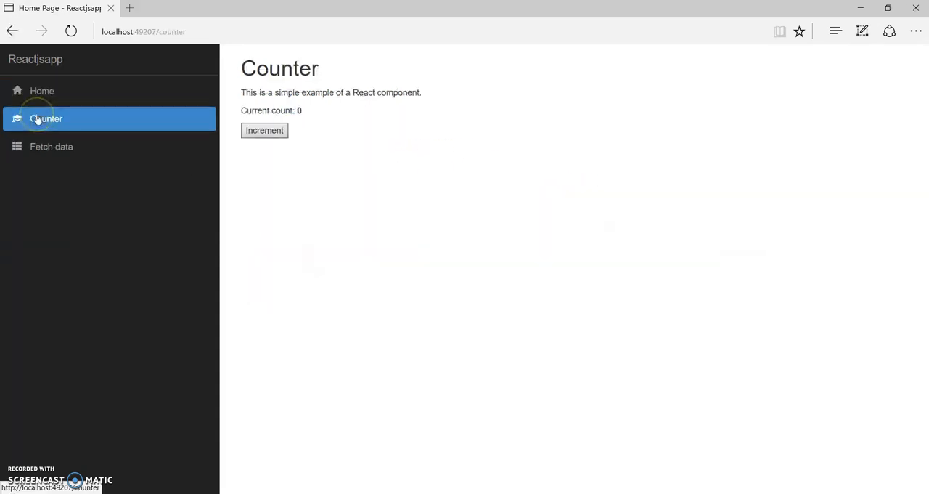
pyautogui.click(51, 147)
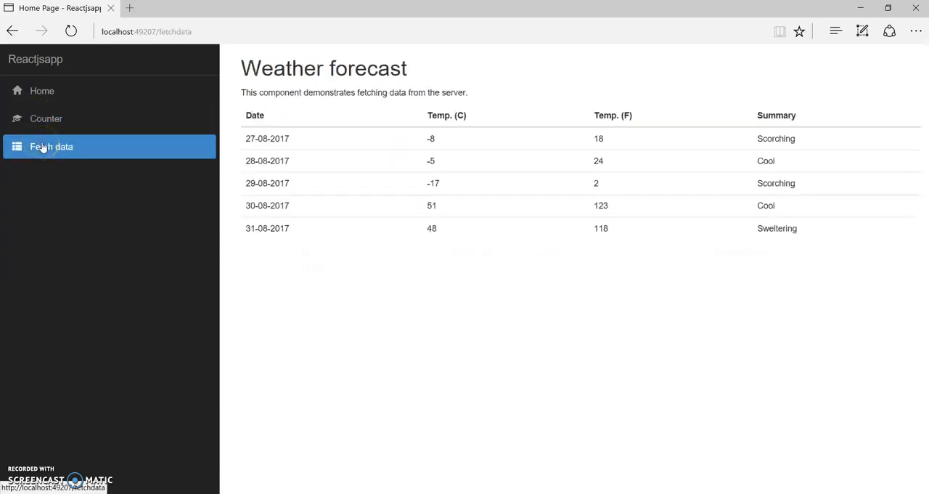
pyautogui.click(40, 90)
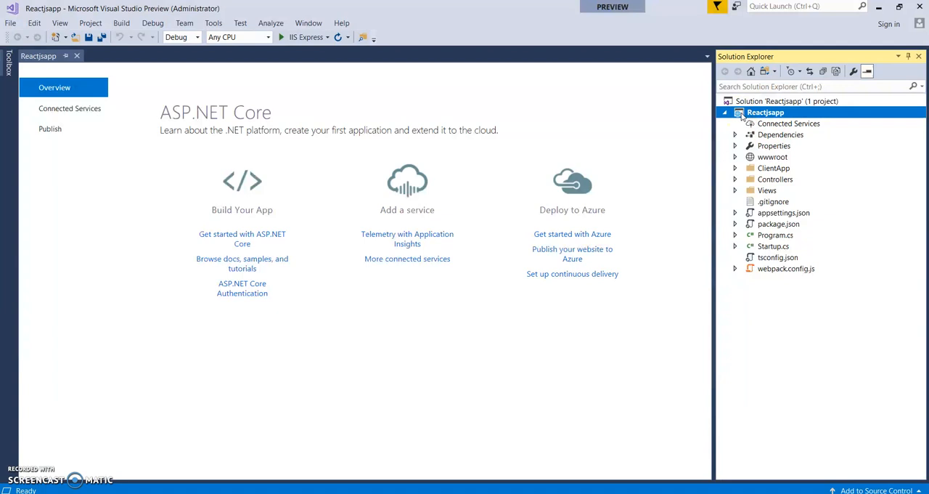
# Publish the Reactjsapp project and choose Microsoft Azure App Service as the target
pyautogui.rightClick(765, 112)
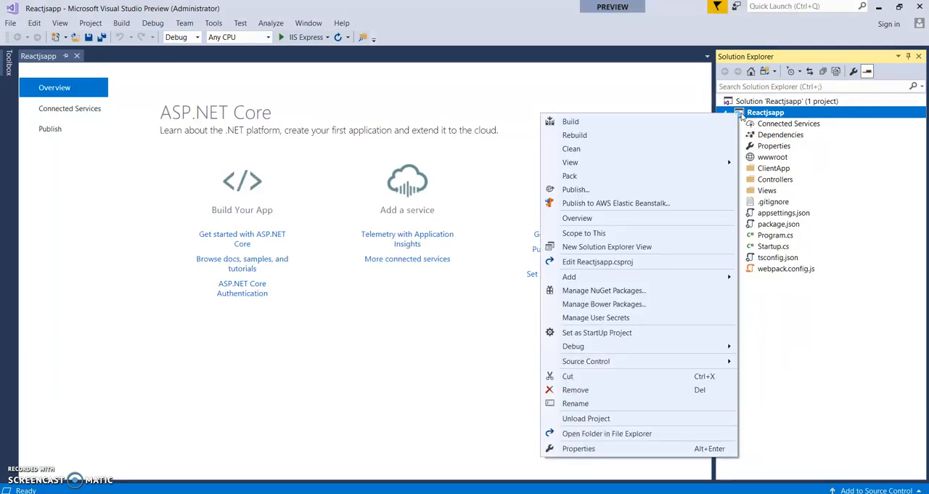
pyautogui.moveTo(601, 195)
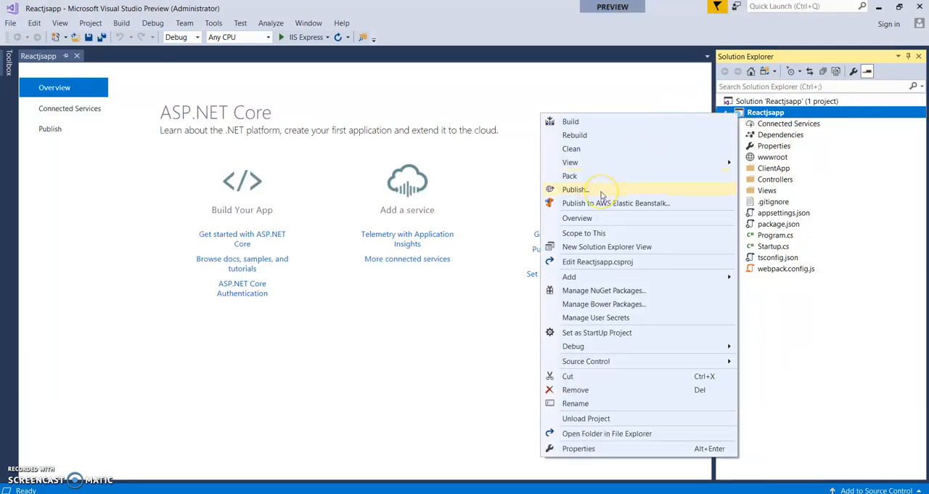
pyautogui.click(575, 189)
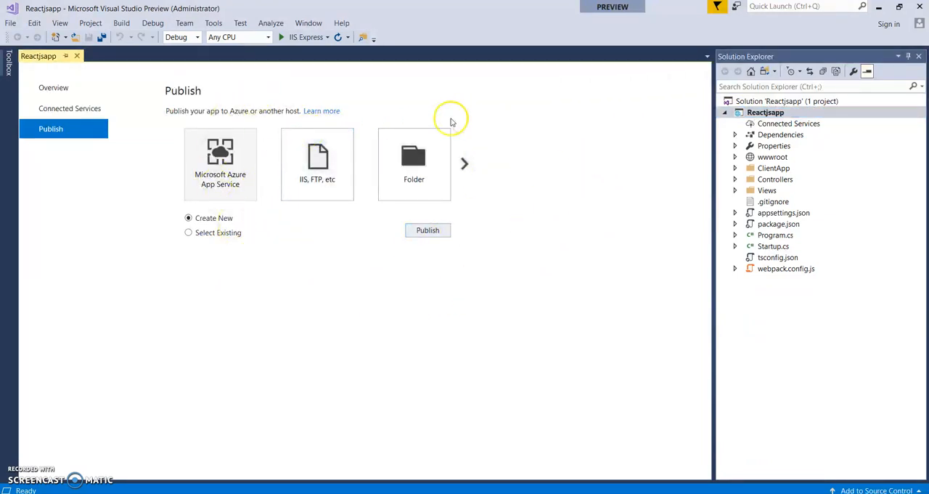
pyautogui.moveTo(442, 123)
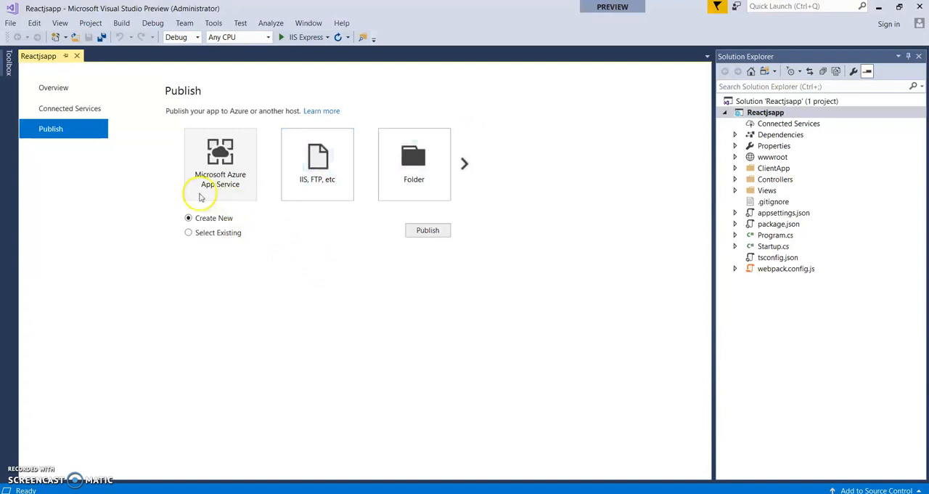
pyautogui.moveTo(285, 246)
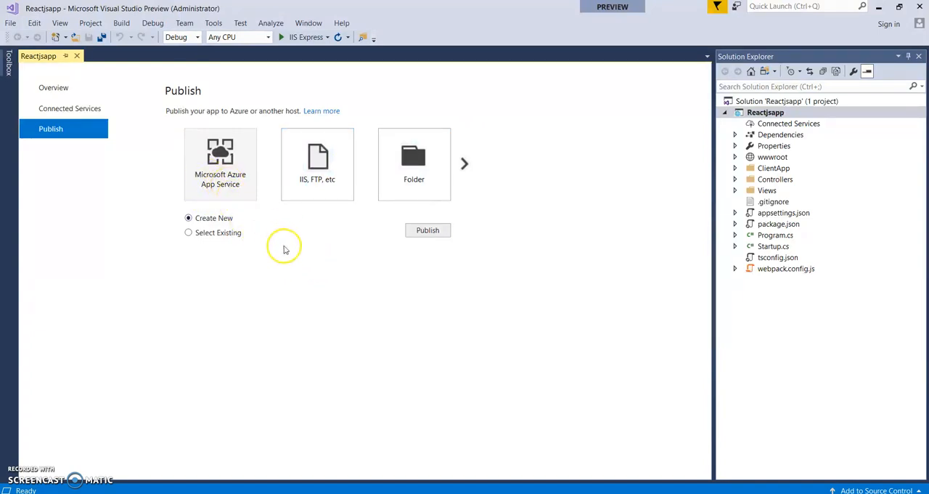
pyautogui.moveTo(466, 164)
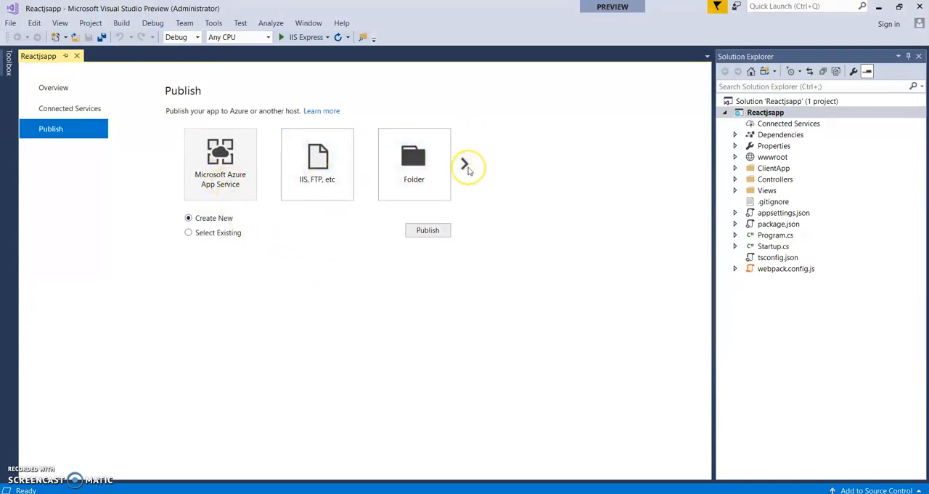
pyautogui.click(464, 162)
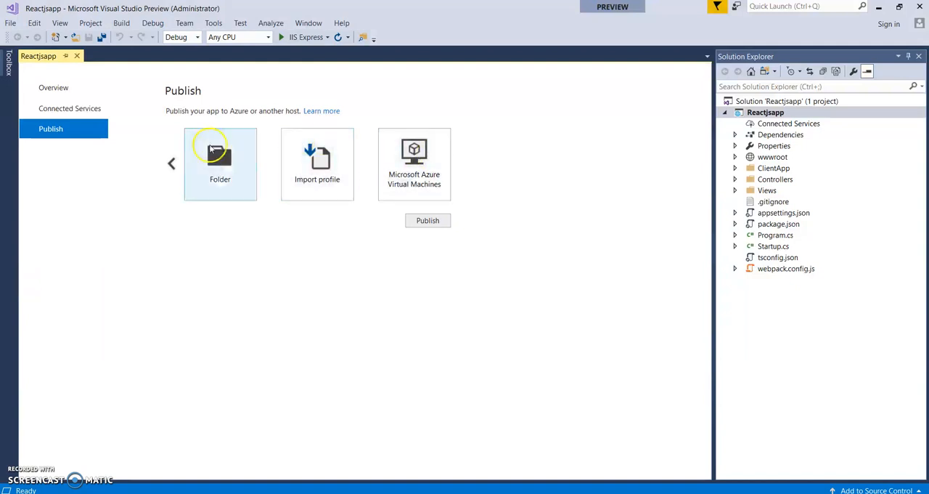
pyautogui.click(171, 162)
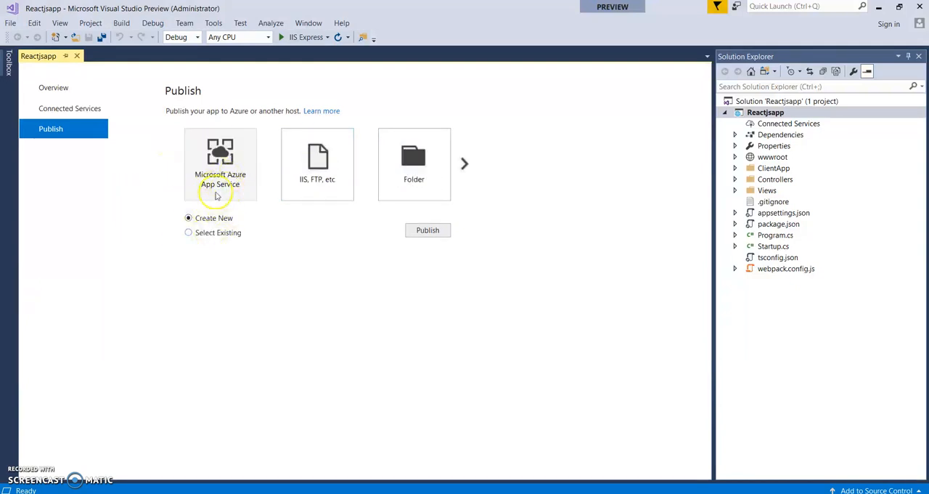
pyautogui.click(221, 162)
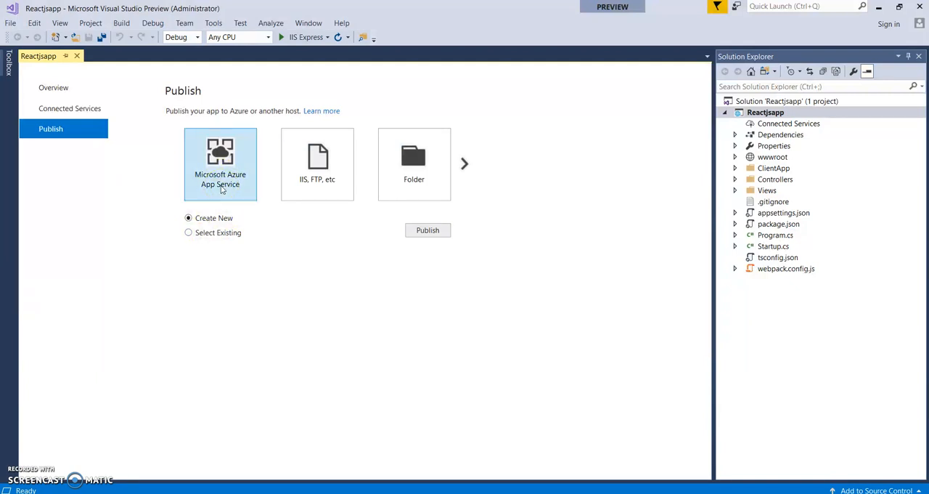
pyautogui.moveTo(400, 241)
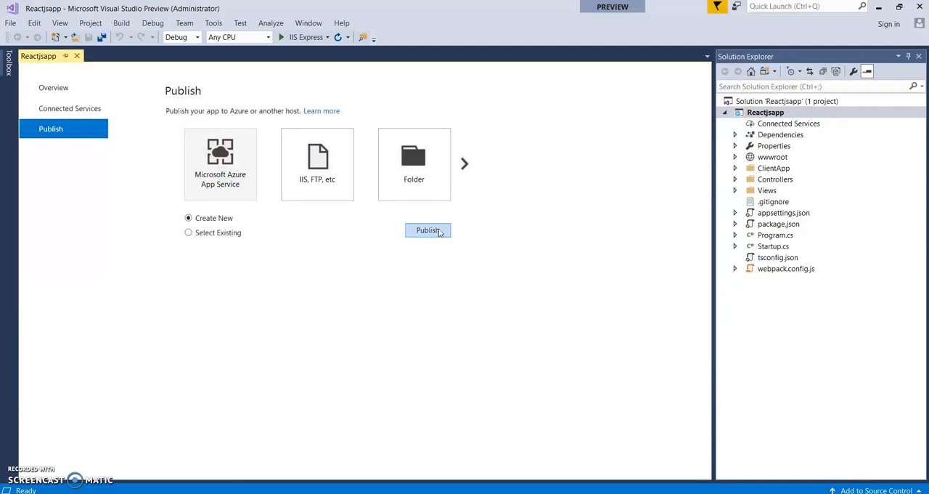
# In Create App Service, rename the app from its timestamped name to ReactjsappCore
pyautogui.click(427, 229)
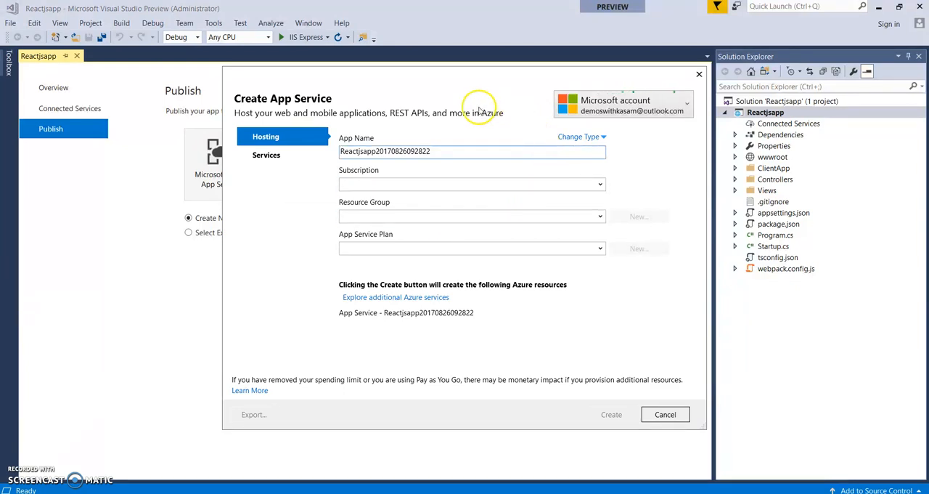
pyautogui.moveTo(661, 233)
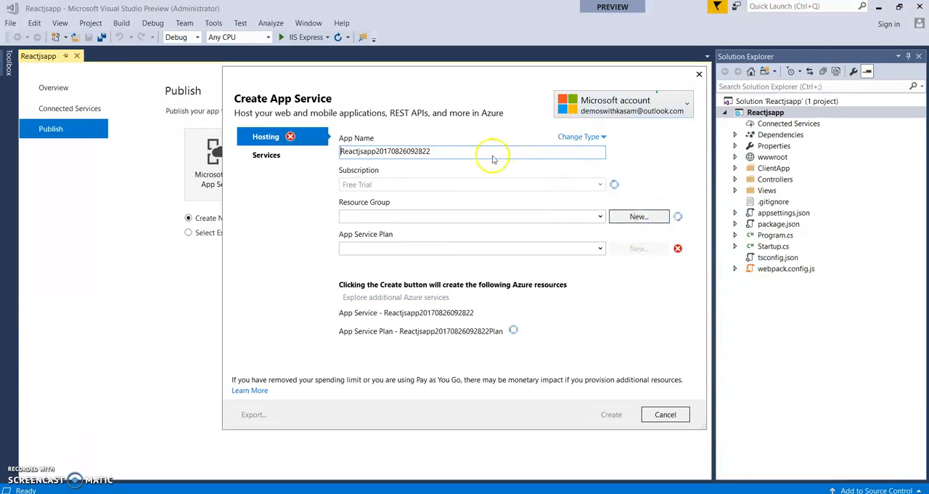
pyautogui.moveTo(369, 252)
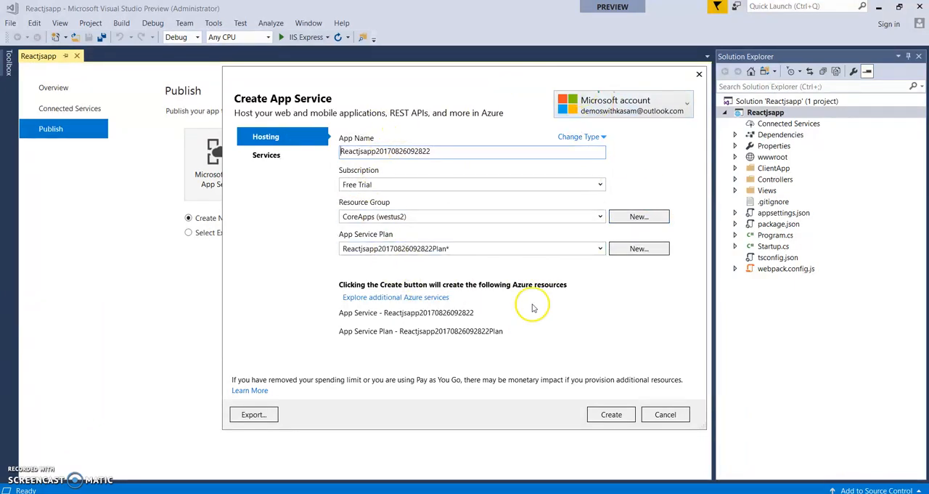
pyautogui.moveTo(579, 305)
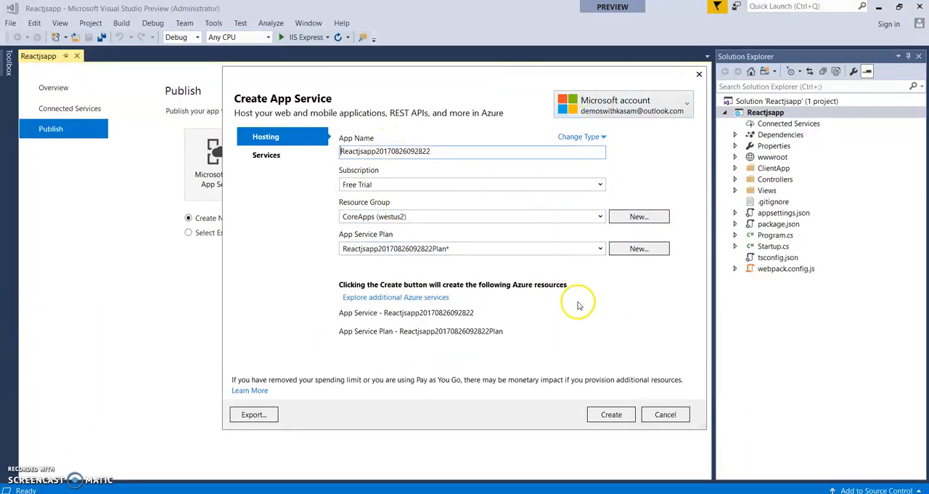
pyautogui.click(435, 151)
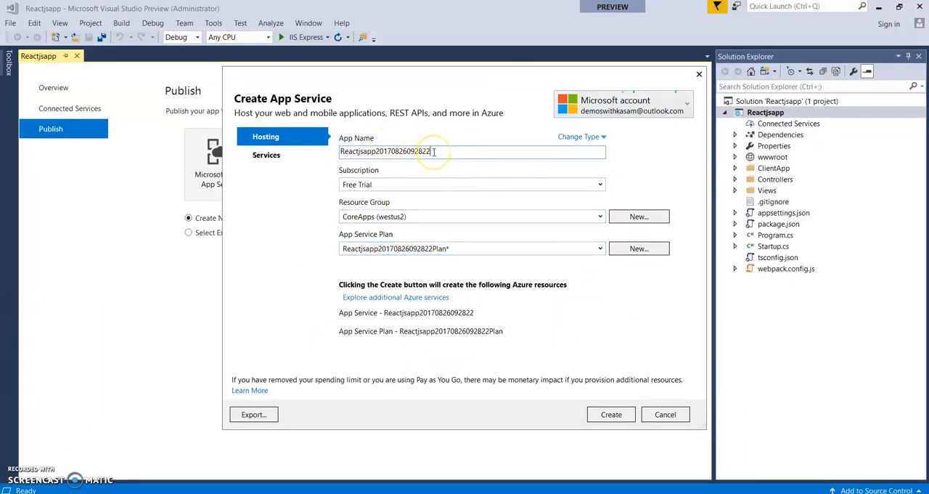
pyautogui.press('BackSpace')
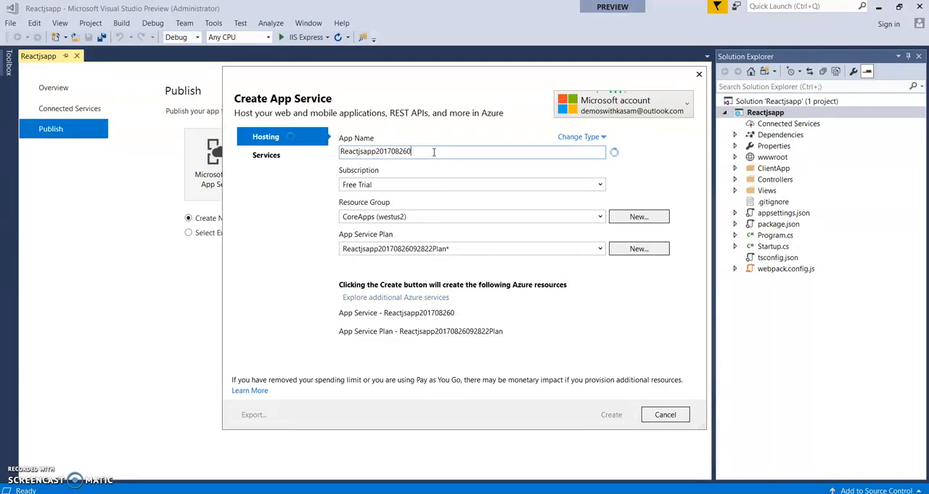
pyautogui.write('Reactjsapp2')
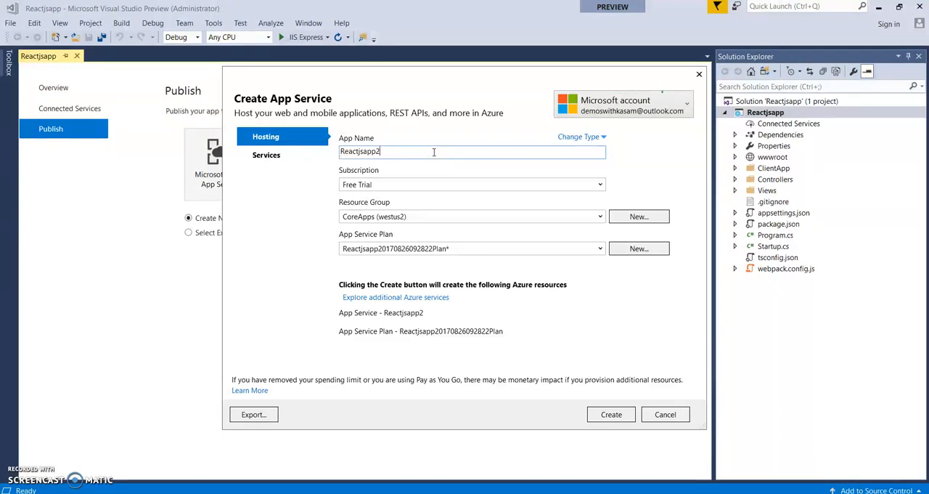
pyautogui.click(610, 414)
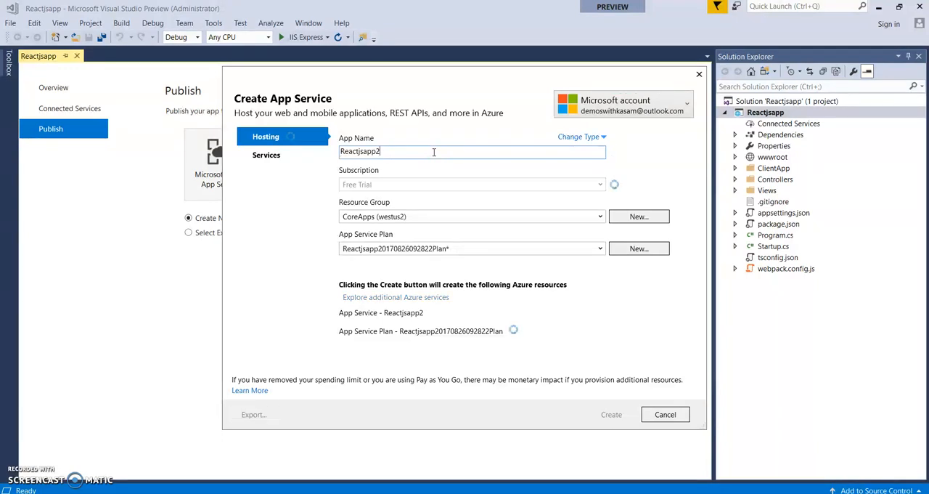
pyautogui.press('BackSpace')
pyautogui.write('ro')
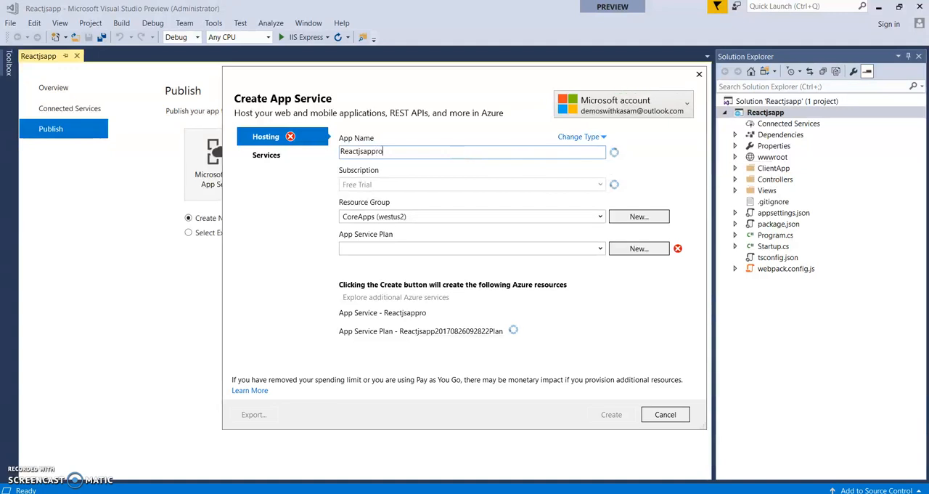
pyautogui.write('Core')
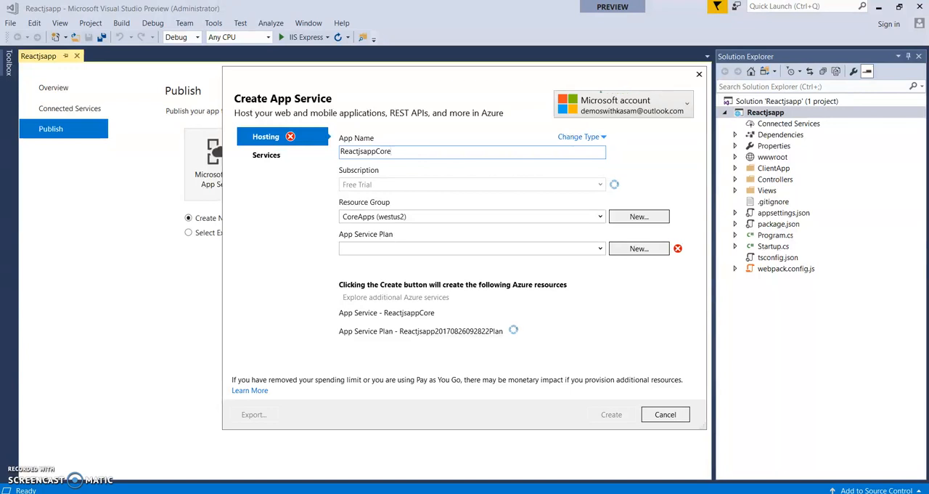
pyautogui.click(472, 151)
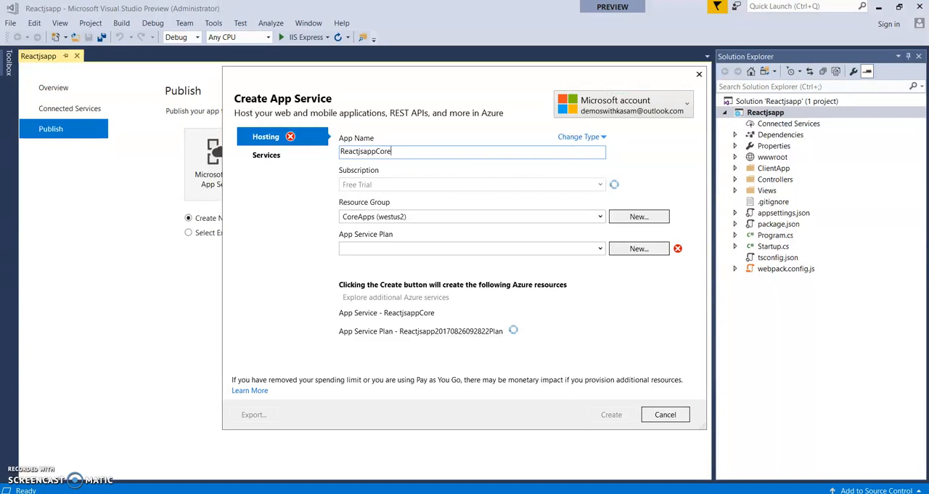
pyautogui.moveTo(650, 163)
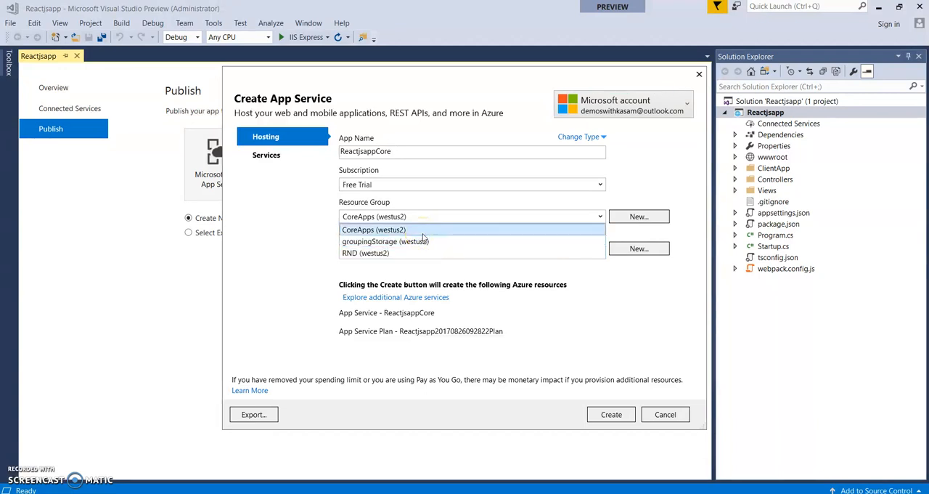
# Use the CoreApps resource group and existing Reactjsapp plan, then create the App Service
pyautogui.click(375, 229)
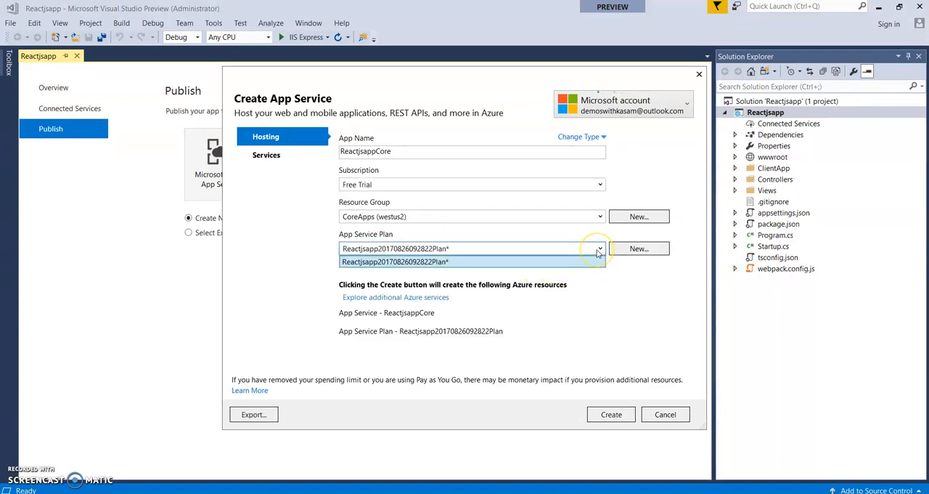
pyautogui.click(395, 262)
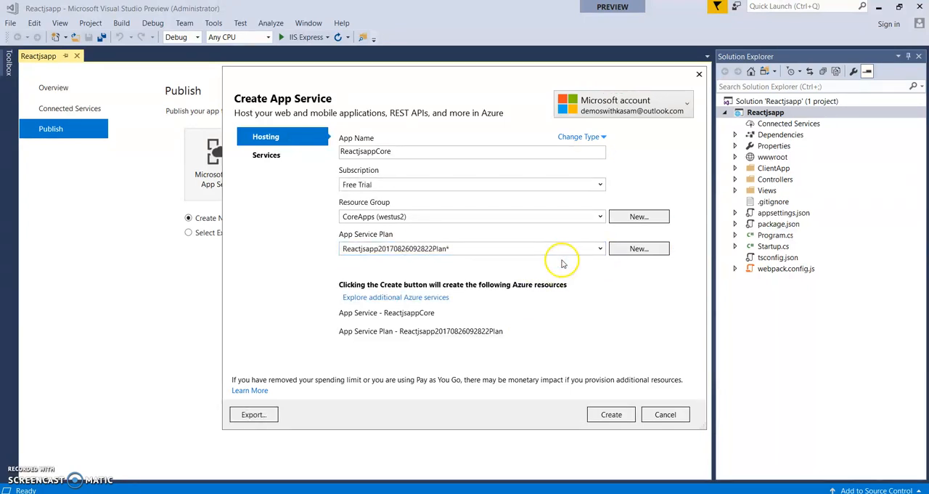
pyautogui.moveTo(498, 262)
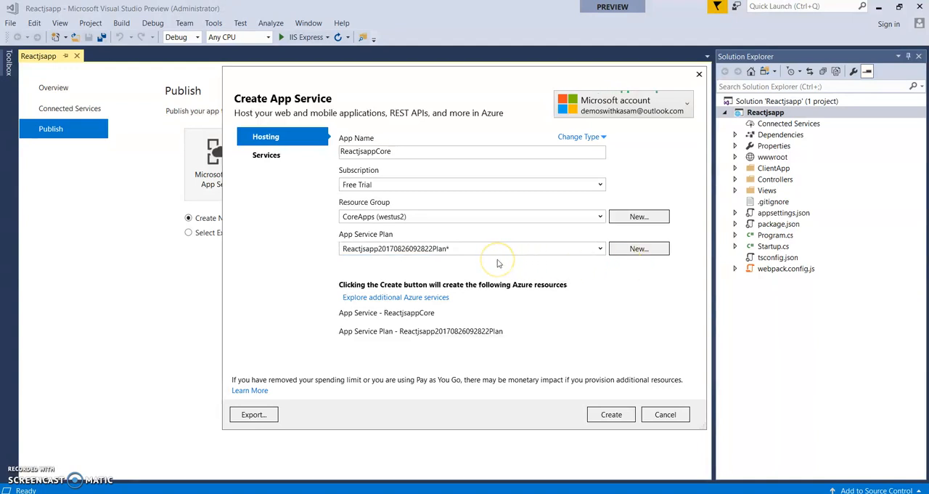
pyautogui.moveTo(578, 369)
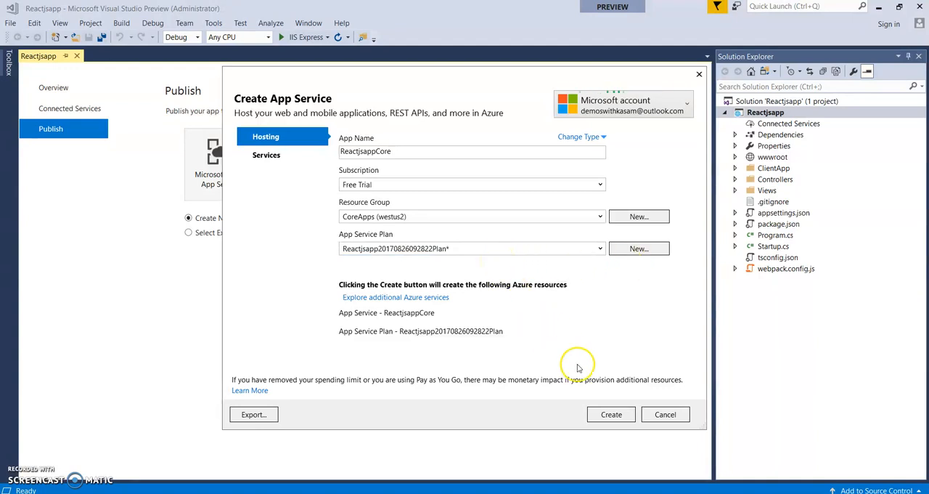
pyautogui.click(610, 414)
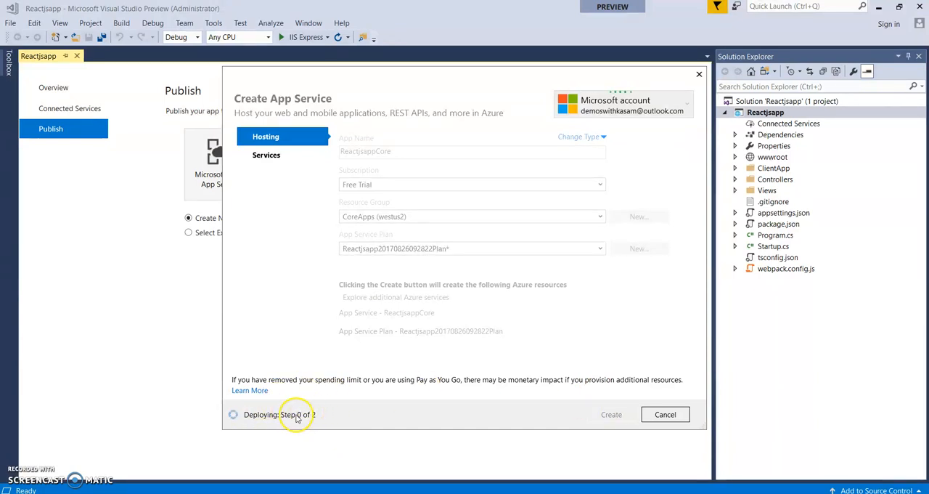
pyautogui.moveTo(128, 460)
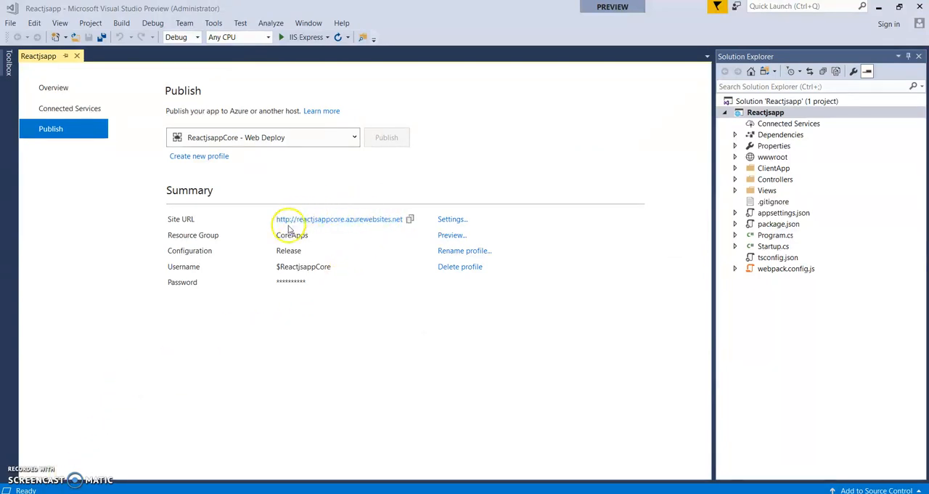
pyautogui.moveTo(337, 237)
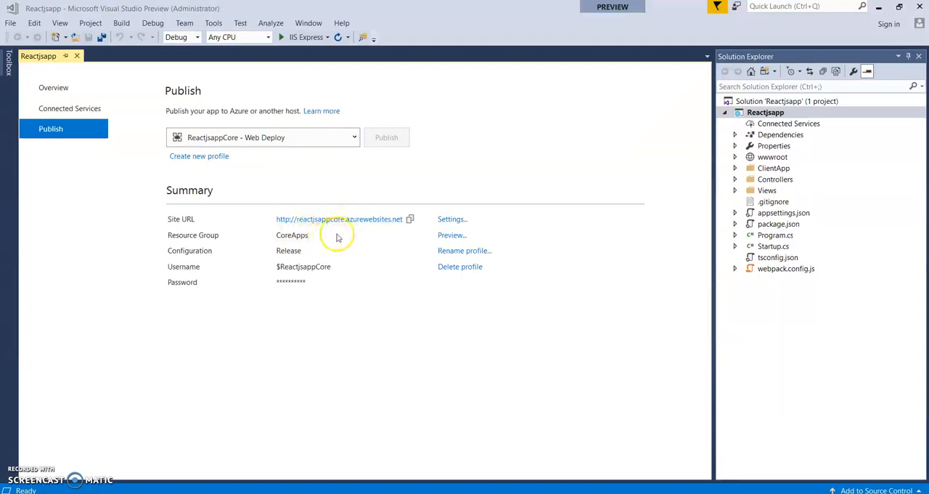
pyautogui.moveTo(398, 229)
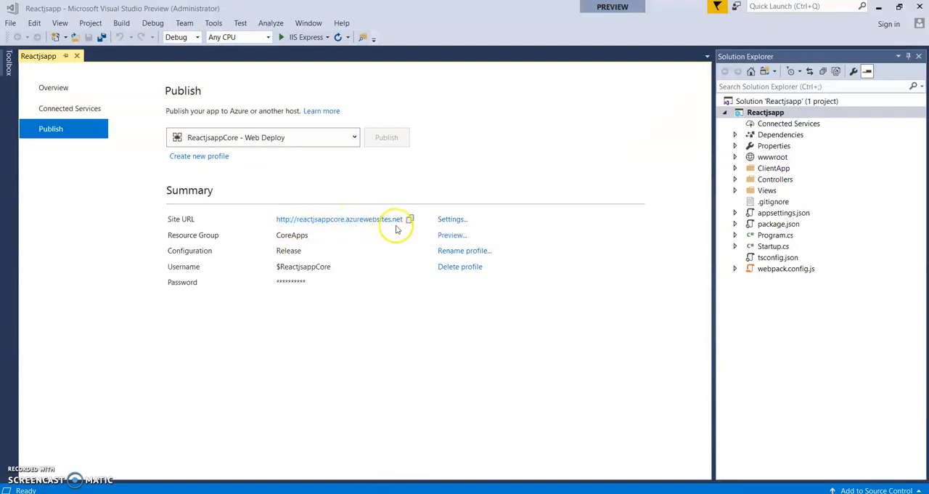
pyautogui.moveTo(356, 241)
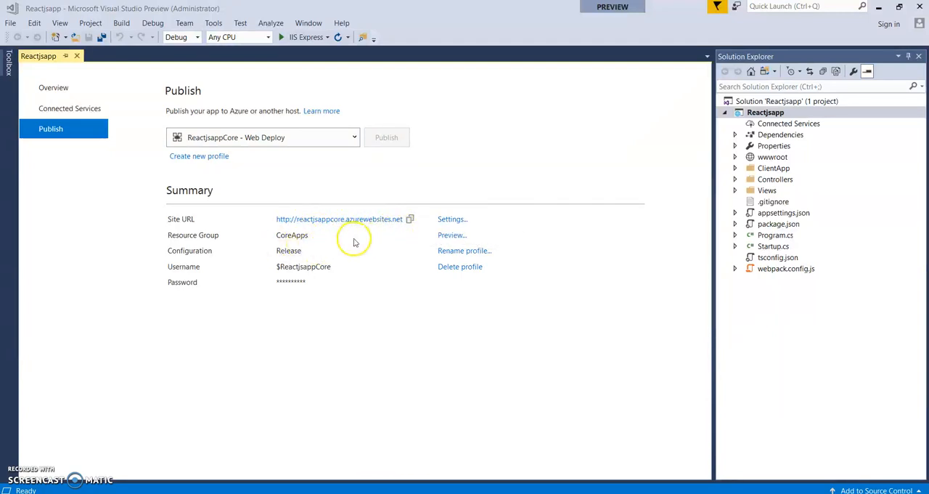
pyautogui.moveTo(406, 273)
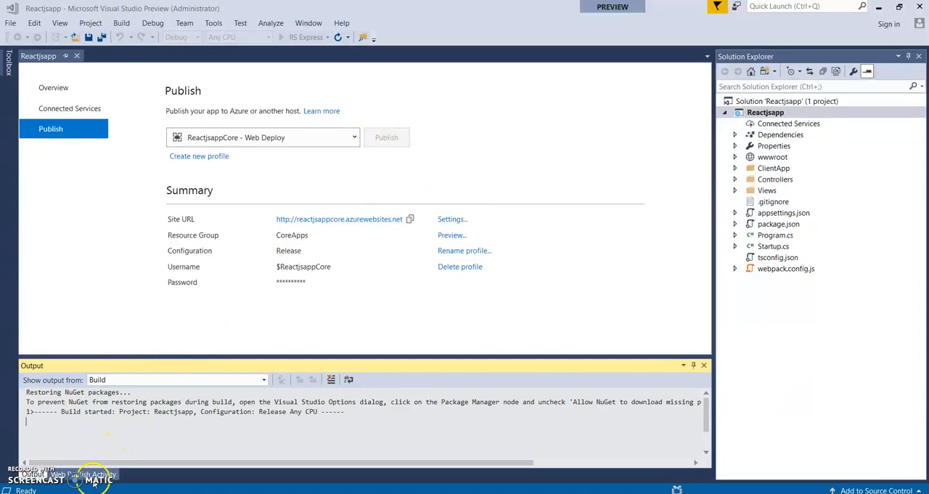
# Expand the Web Publish Activity details while the npm install step runs
pyautogui.click(386, 136)
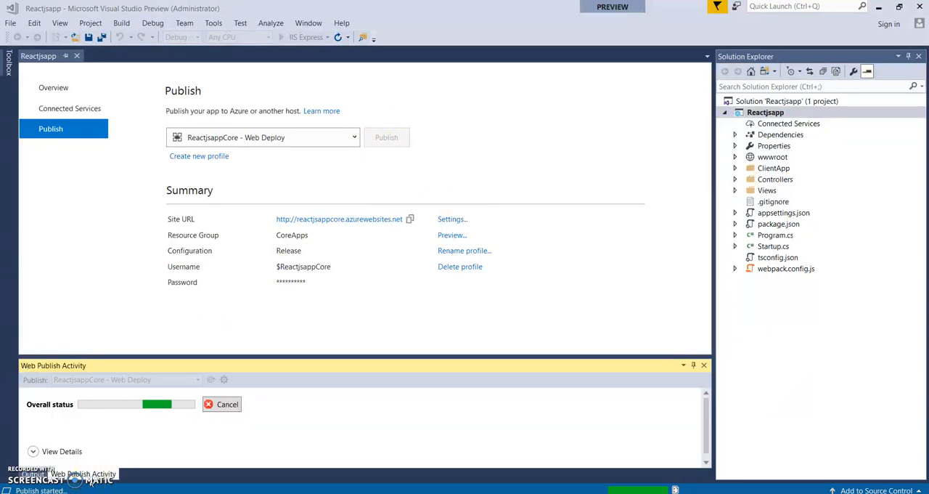
pyautogui.click(61, 450)
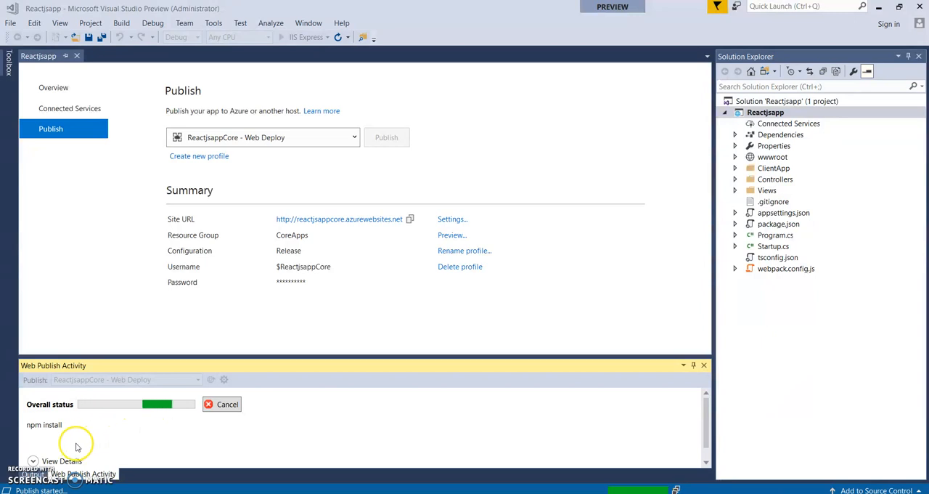
pyautogui.moveTo(64, 456)
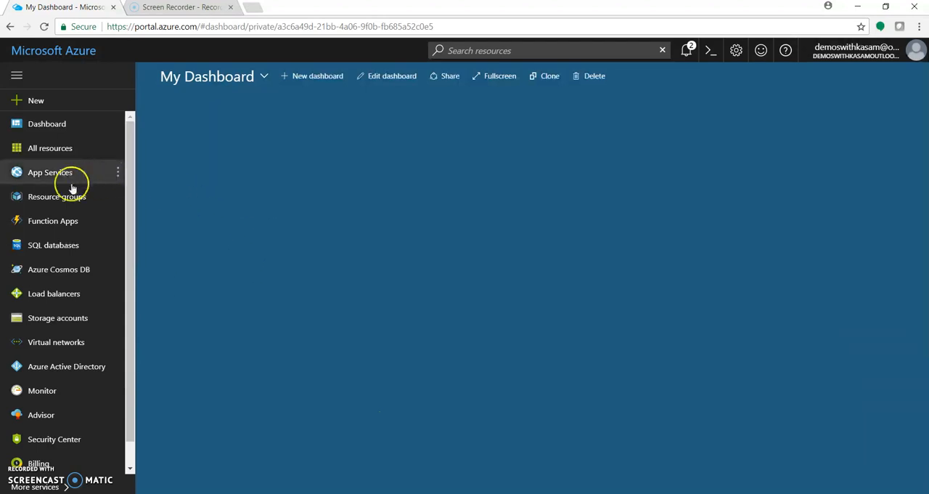
# Navigate the Azure portal sidebar to Resource groups and App Services to find ReactjsappCore
pyautogui.click(57, 197)
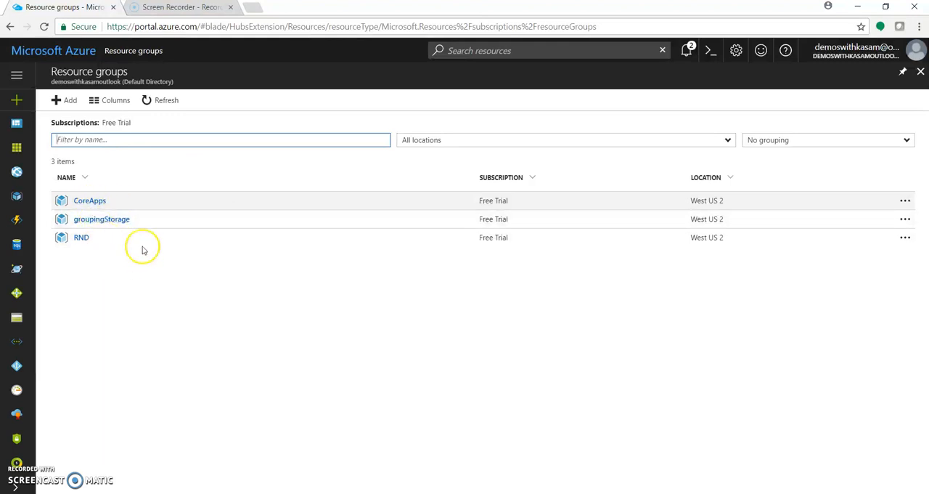
pyautogui.moveTo(18, 171)
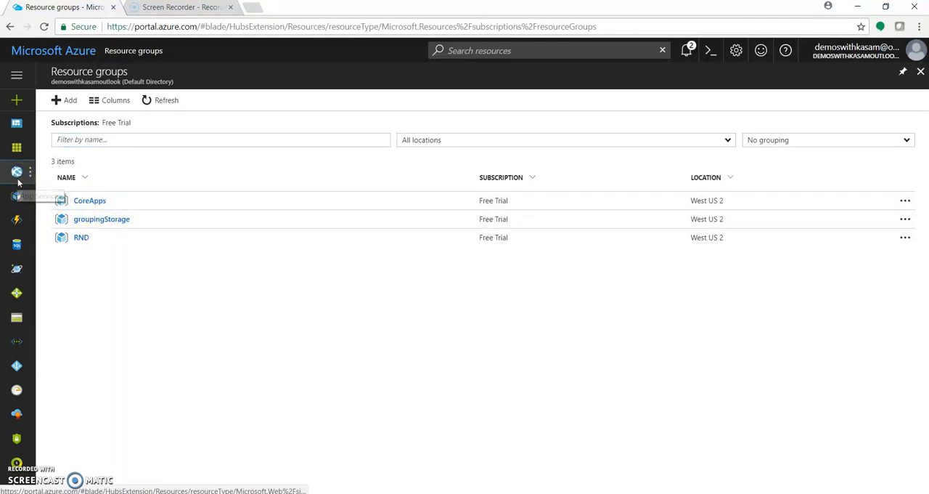
pyautogui.click(18, 171)
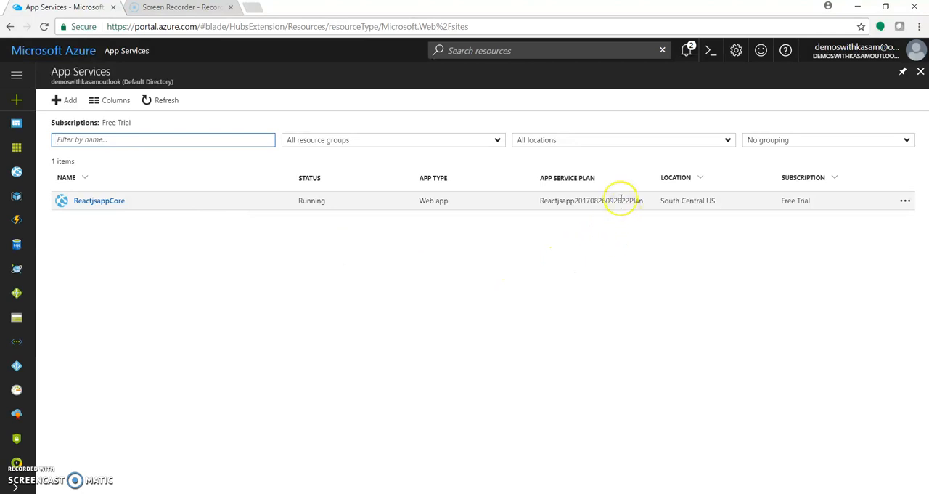
pyautogui.moveTo(554, 250)
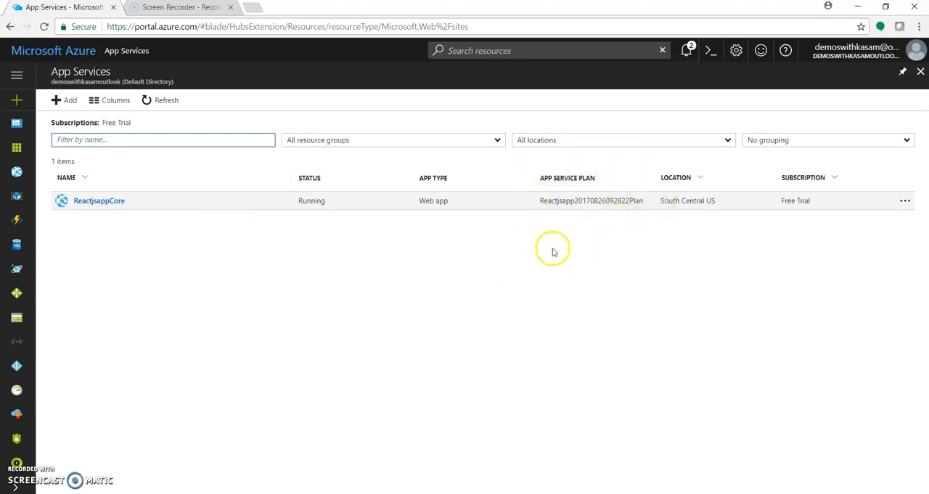
pyautogui.moveTo(763, 177)
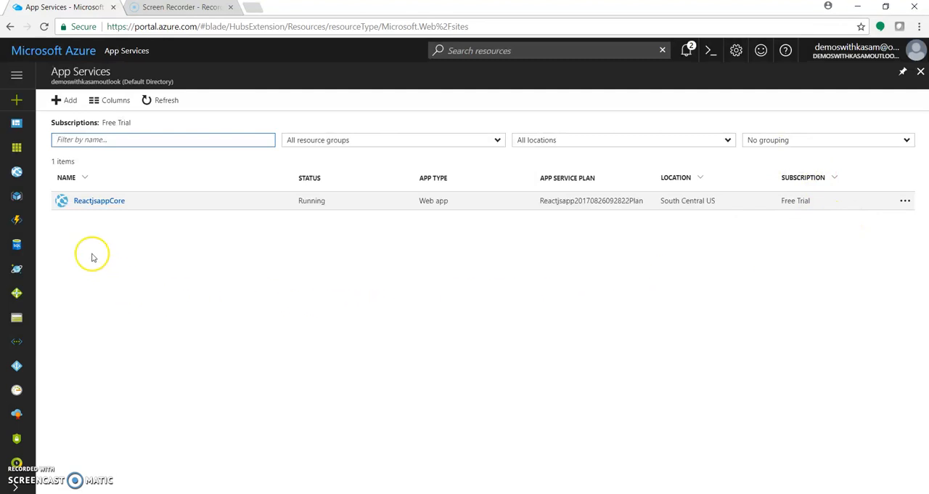
pyautogui.click(16, 196)
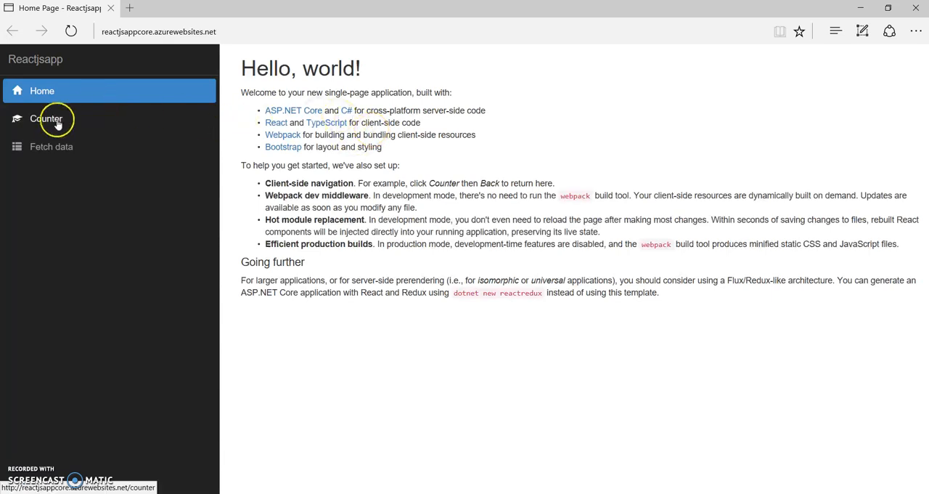
# Check the live site's Counter page, then return to the Hello, world! home page
pyautogui.click(47, 119)
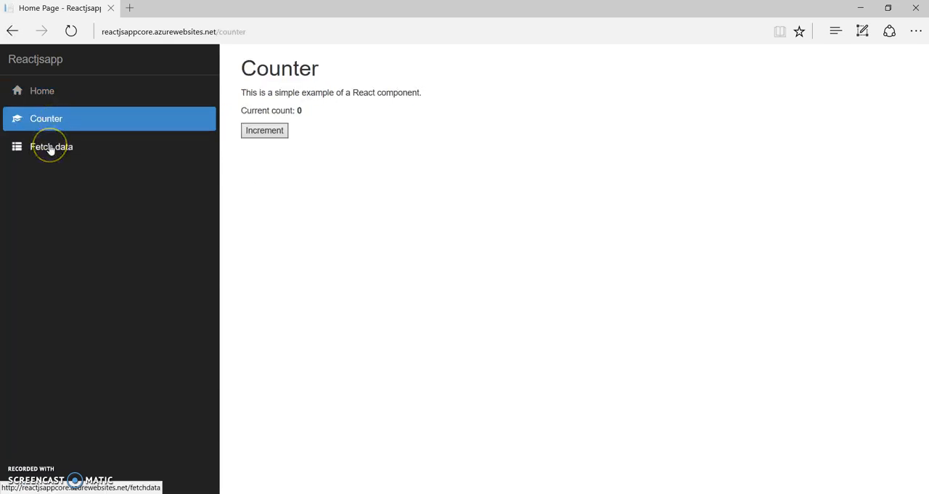
pyautogui.click(41, 90)
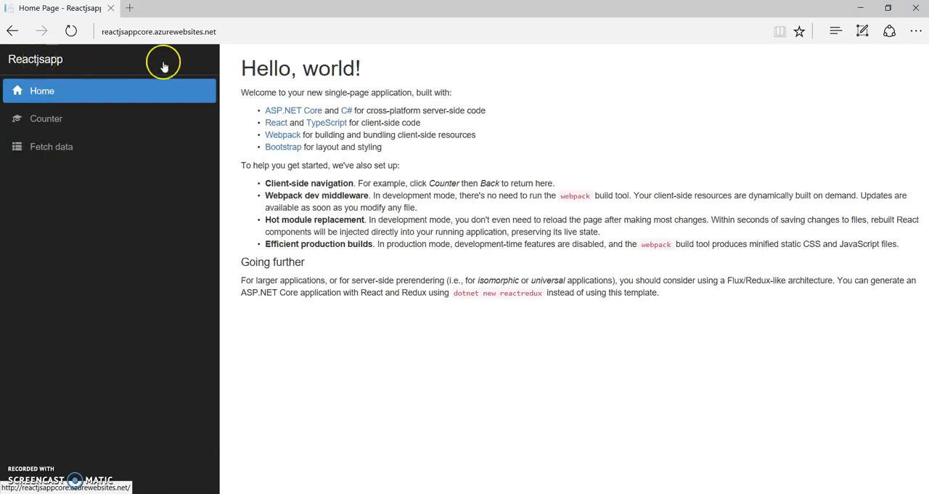
pyautogui.moveTo(724, 64)
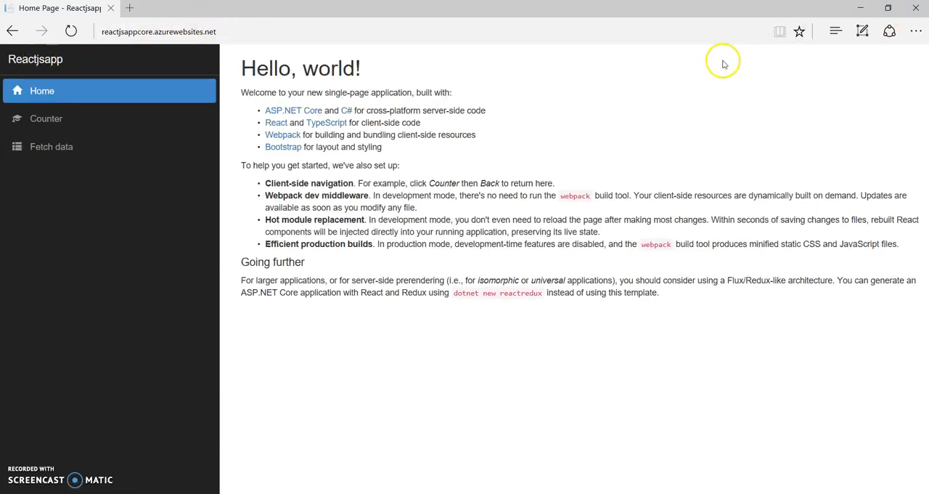
pyautogui.moveTo(488, 314)
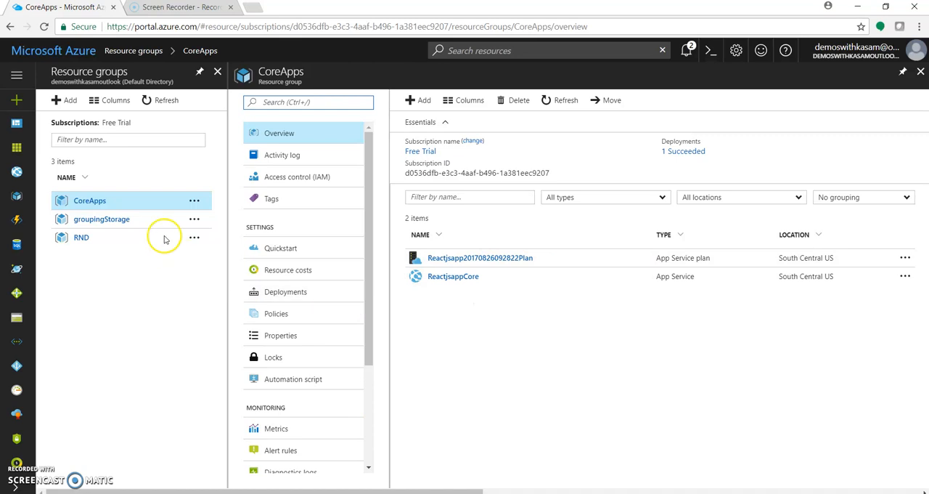
pyautogui.moveTo(115, 203)
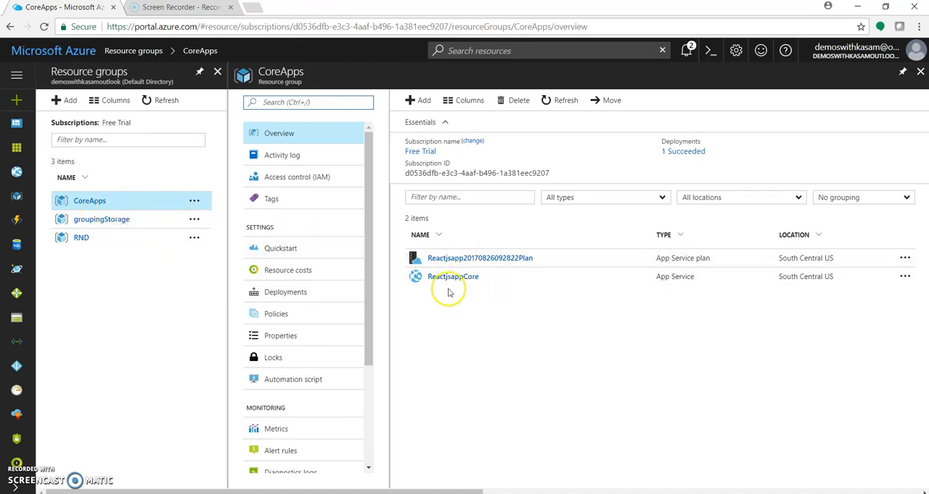
# Open the ReactjsappCore App Service from the CoreApps resource group
pyautogui.click(453, 276)
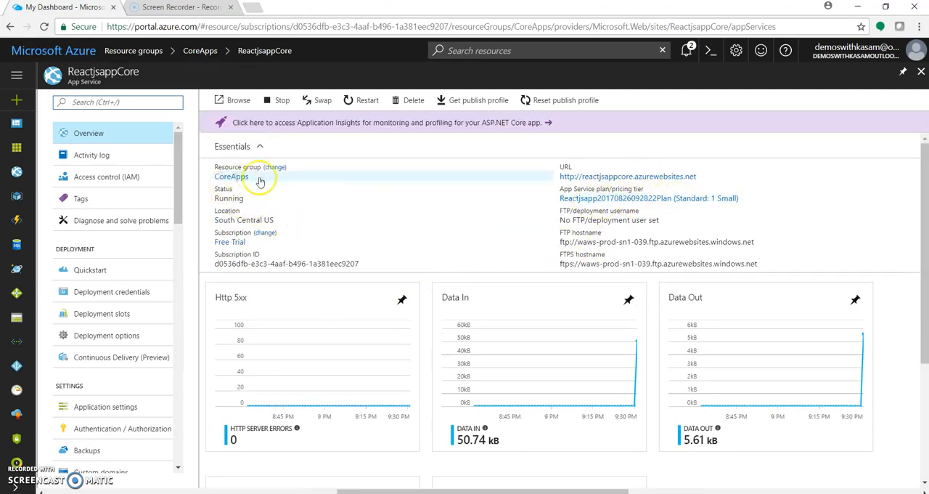
pyautogui.moveTo(392, 179)
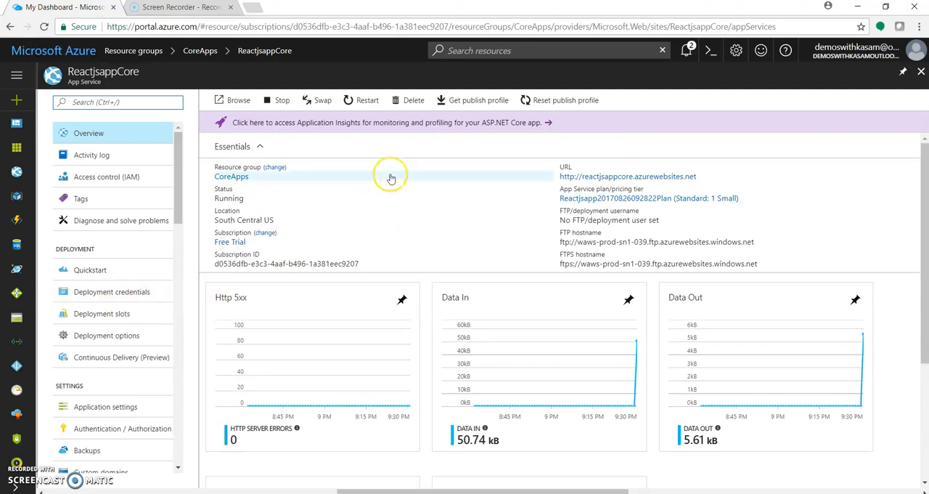
pyautogui.moveTo(376, 244)
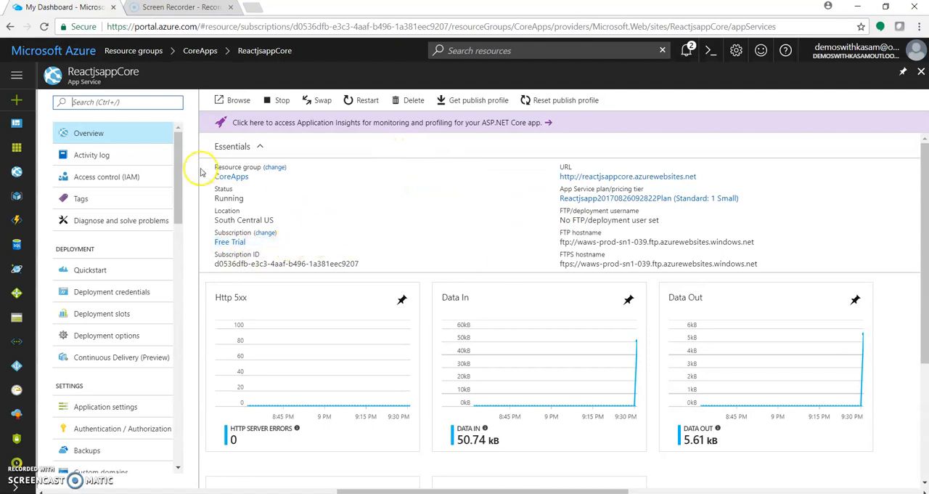
pyautogui.moveTo(235, 79)
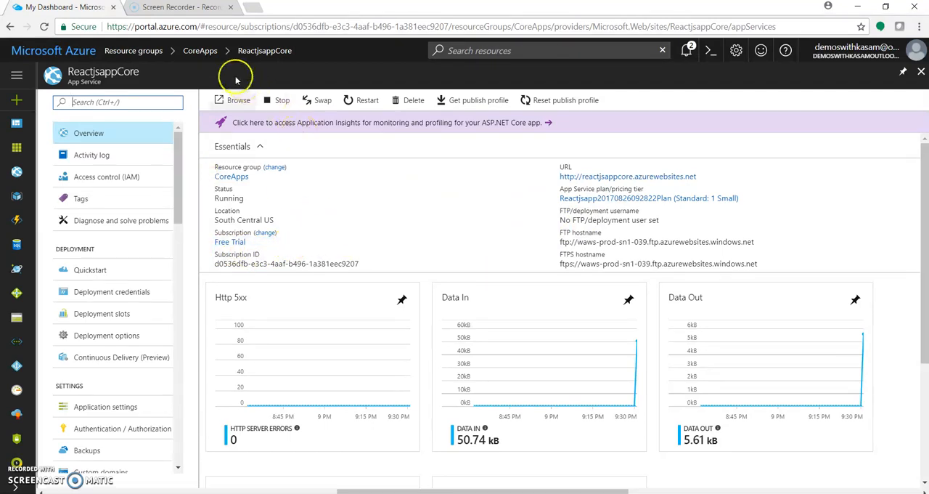
pyautogui.moveTo(346, 255)
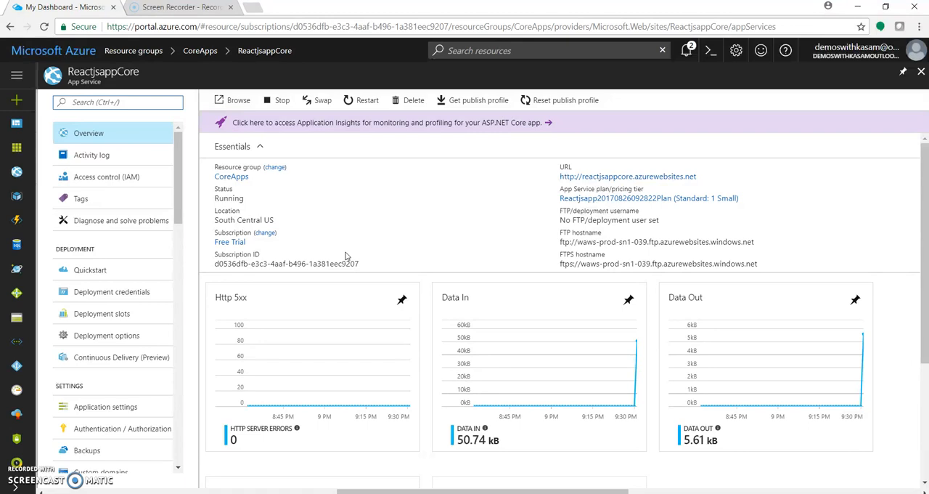
pyautogui.moveTo(357, 313)
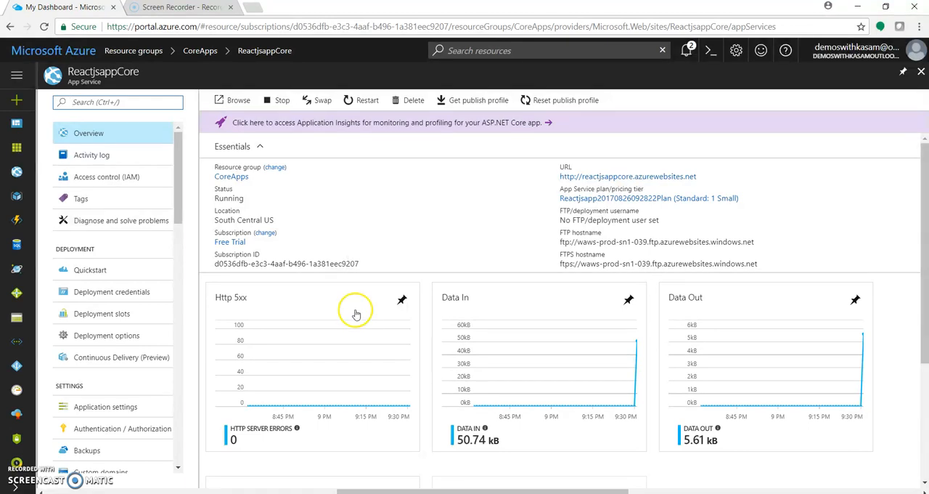